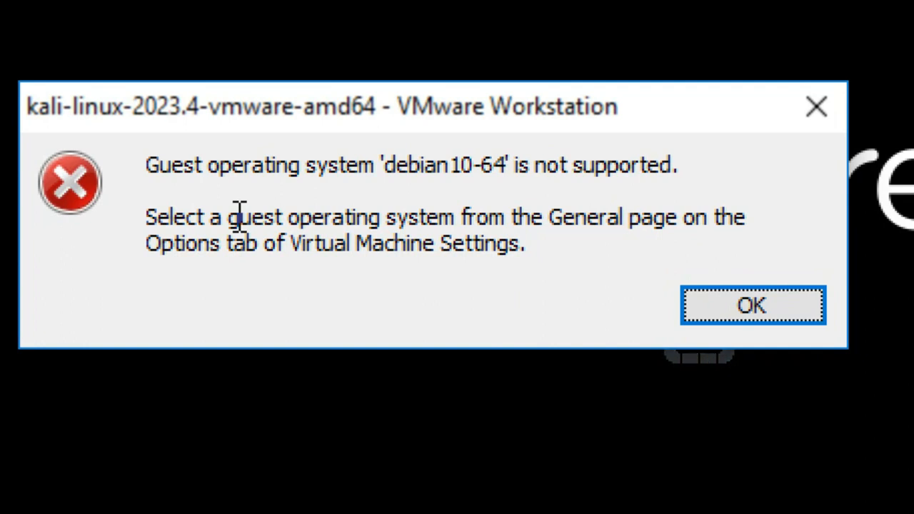
Dismiss the 'debian10-64 guest operating system not supported' error
{"action": "left_click", "coordinate": [752, 305]}
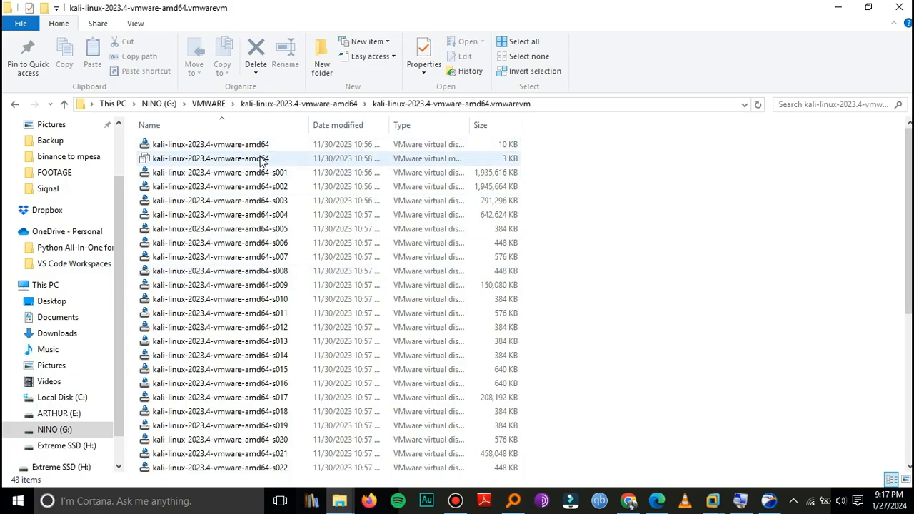
Open the Kali VM's .vmx configuration file with VMware Workstation
{"action": "left_click", "coordinate": [211, 158]}
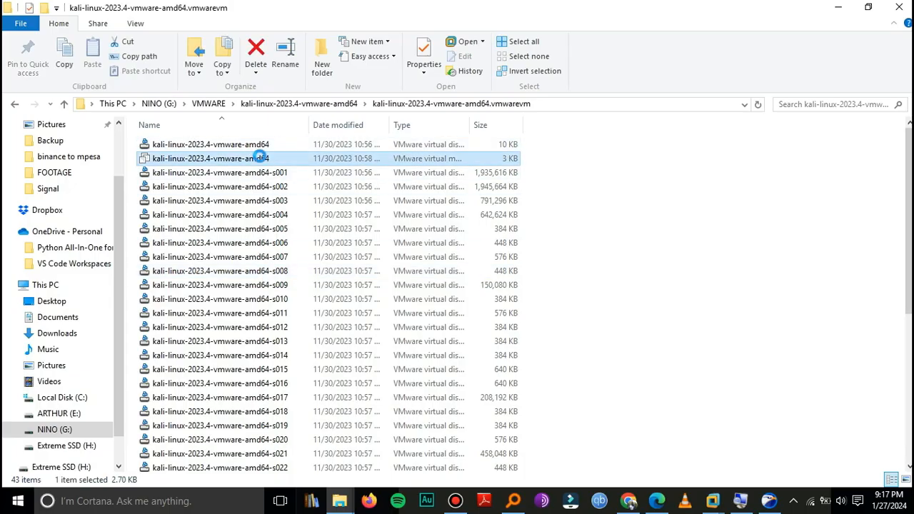
{"action": "right_click", "coordinate": [209, 157]}
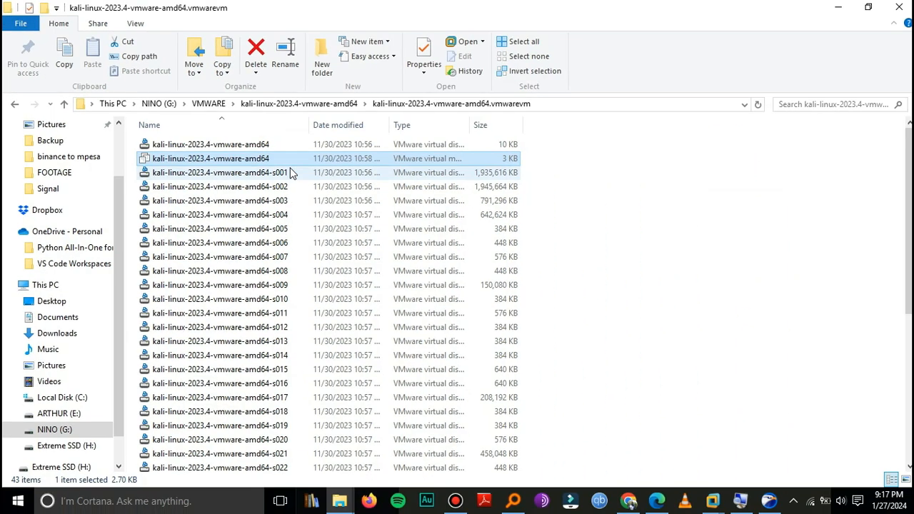
{"action": "double_click", "coordinate": [210, 158]}
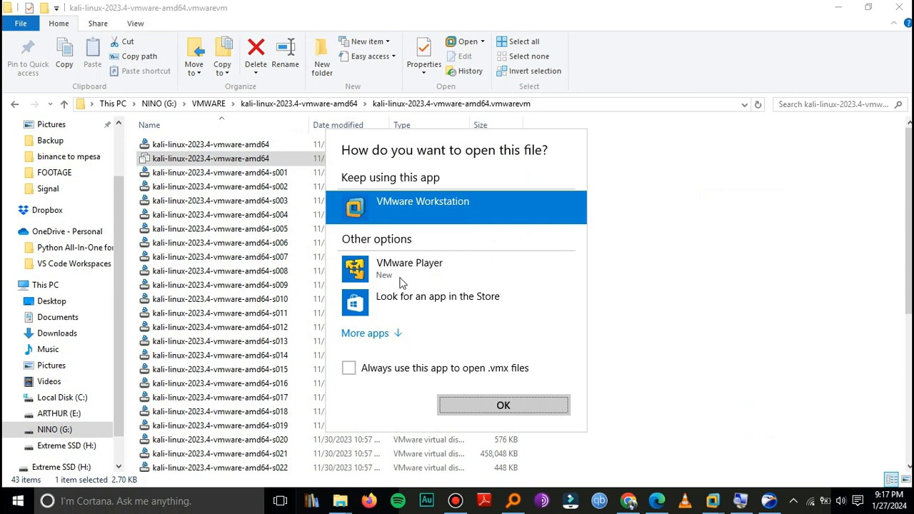
{"action": "left_click", "coordinate": [503, 405]}
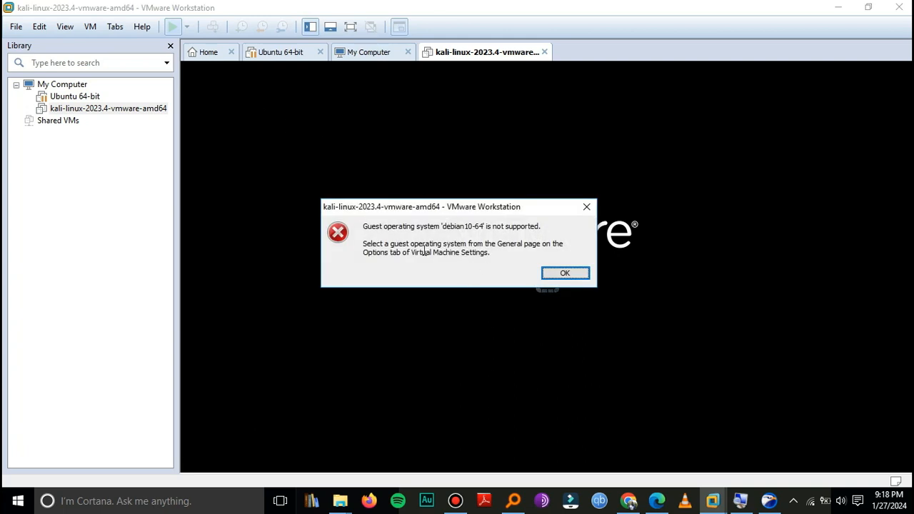
Dismiss the unsupported-OS error and open the Kali VM's settings
{"action": "left_click", "coordinate": [565, 273]}
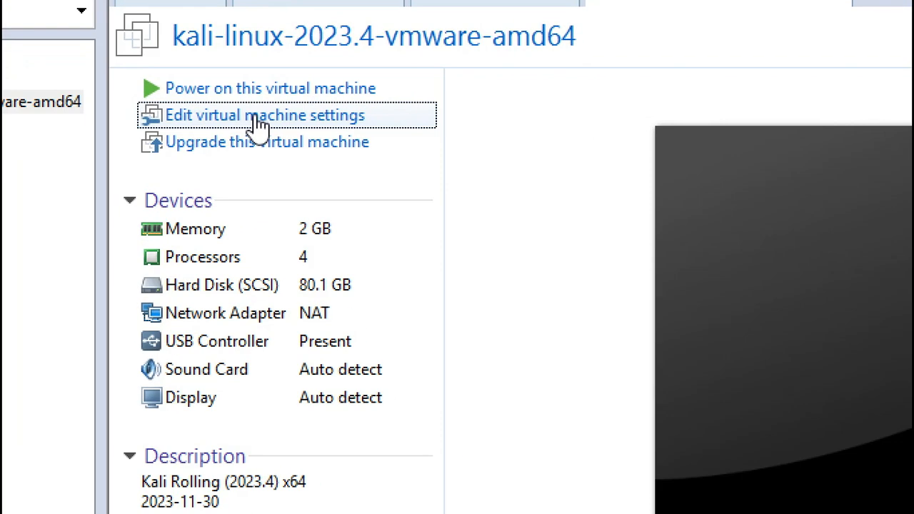
{"action": "left_click", "coordinate": [264, 115]}
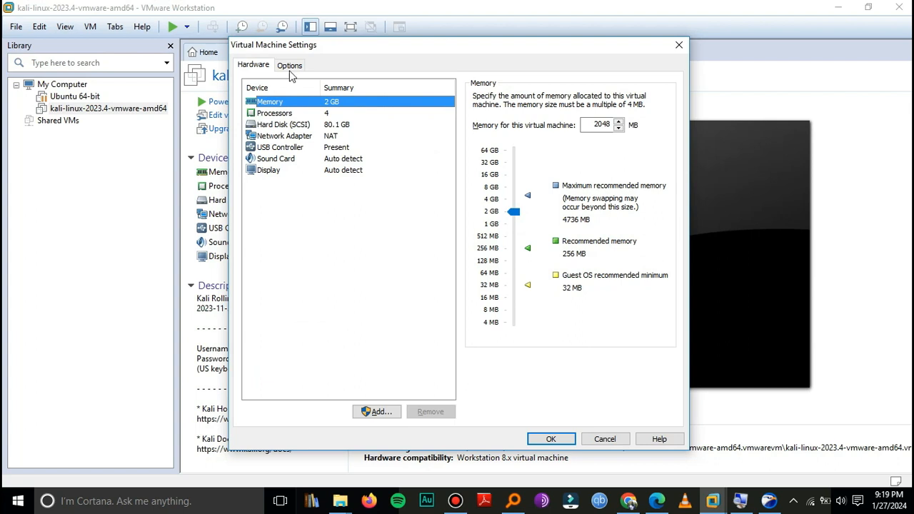
Under Options, set the guest operating system to Linux, version Ubuntu
{"action": "left_click", "coordinate": [290, 65]}
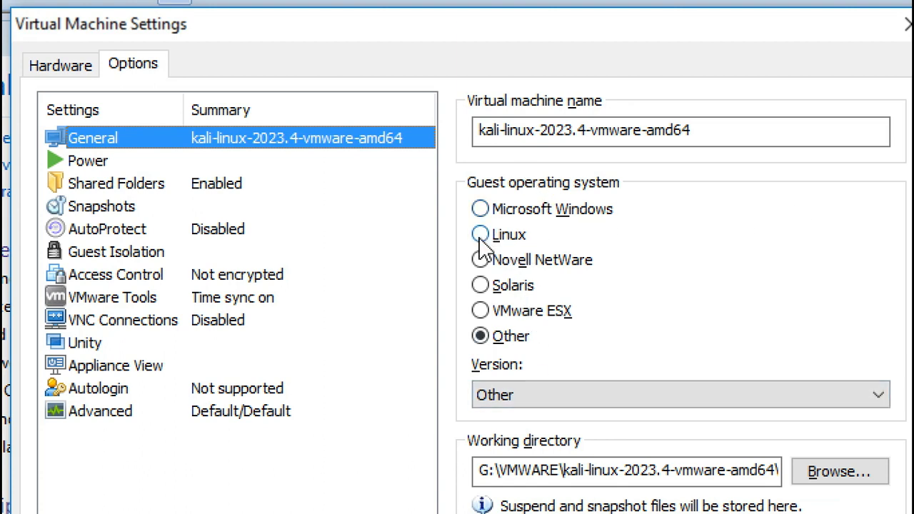
{"action": "left_click", "coordinate": [480, 234]}
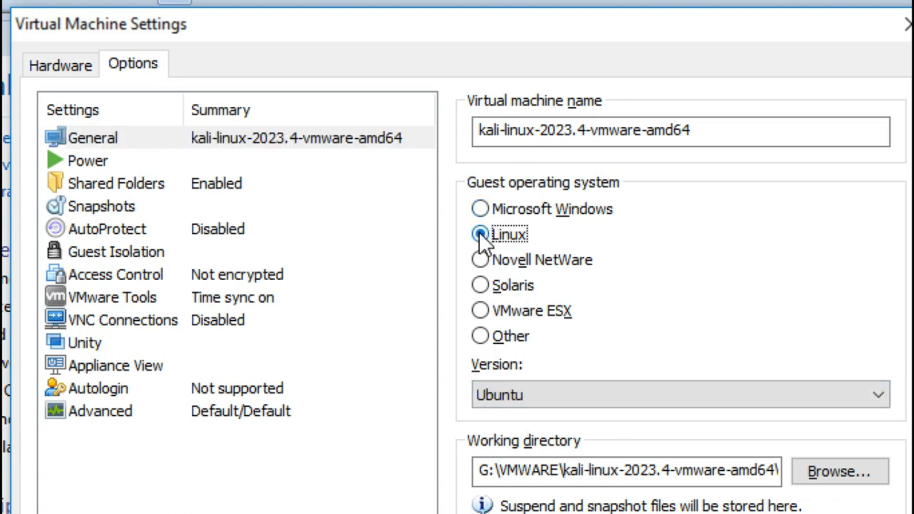
{"action": "left_click", "coordinate": [480, 235]}
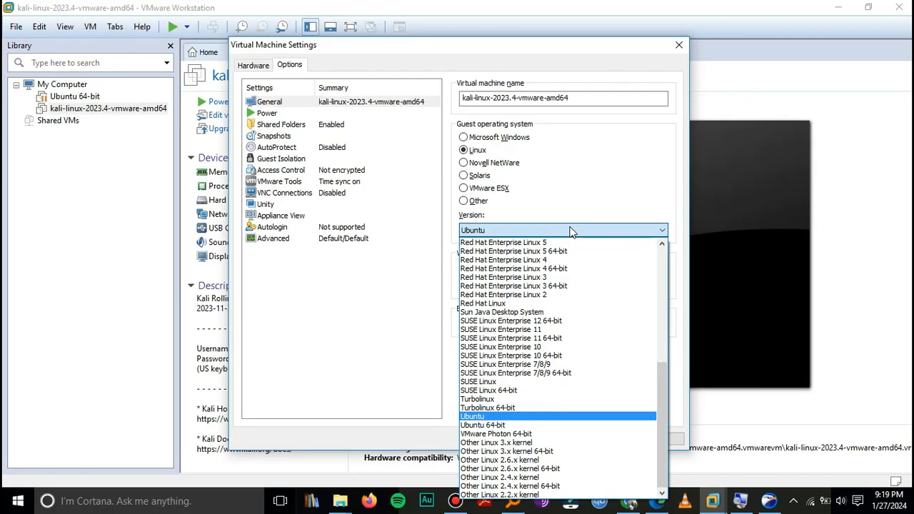
{"action": "mouse_move", "coordinate": [568, 338]}
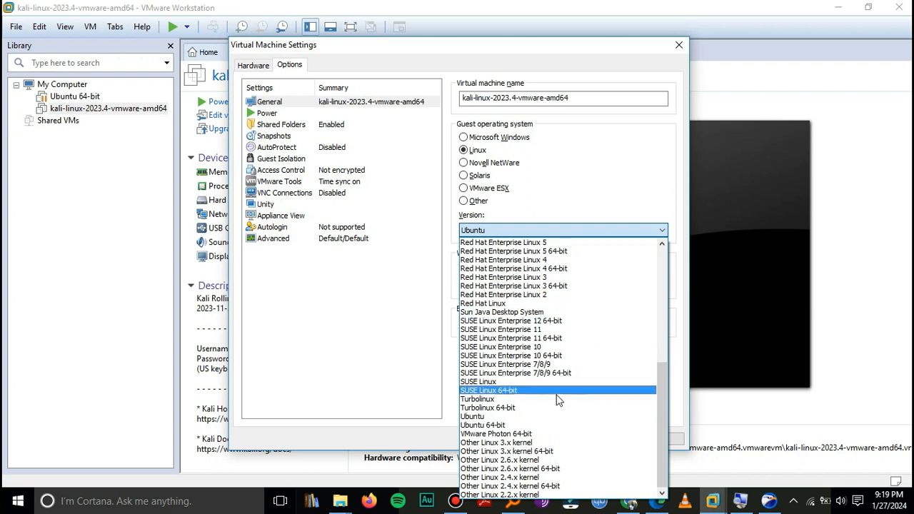
{"action": "mouse_move", "coordinate": [549, 425]}
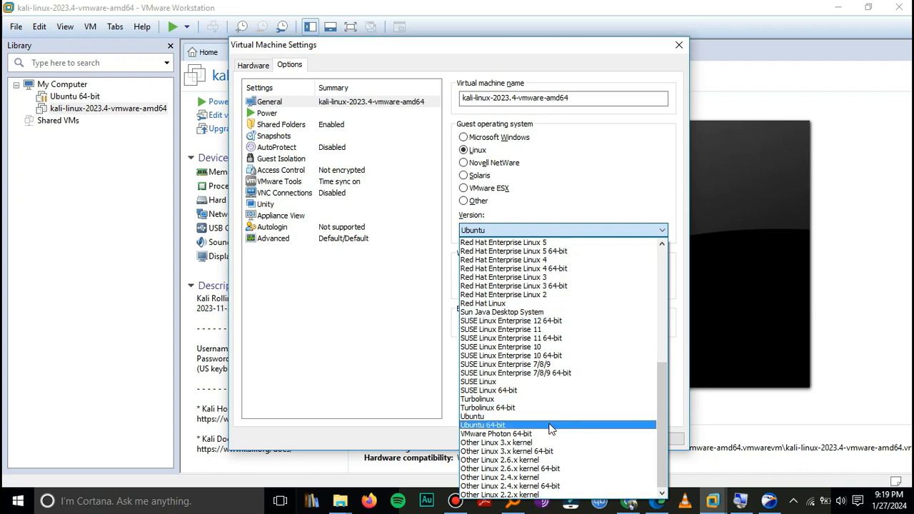
{"action": "mouse_move", "coordinate": [609, 242]}
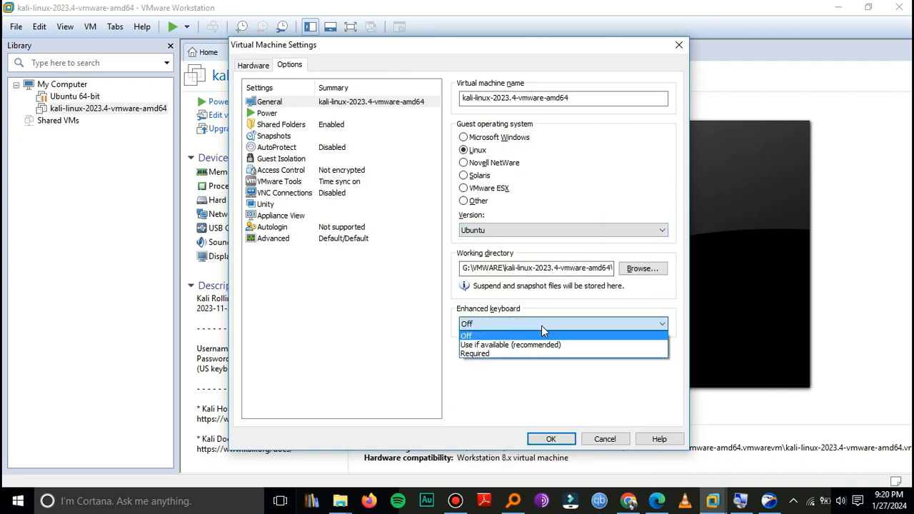
{"action": "mouse_move", "coordinate": [546, 345]}
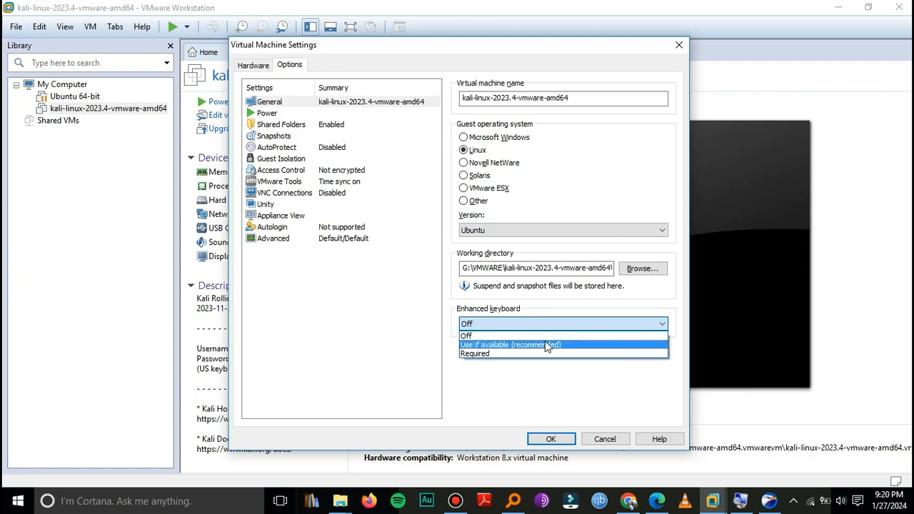
Set Enhanced keyboard to 'Use if available (recommended)' and save with OK
{"action": "left_click", "coordinate": [510, 345]}
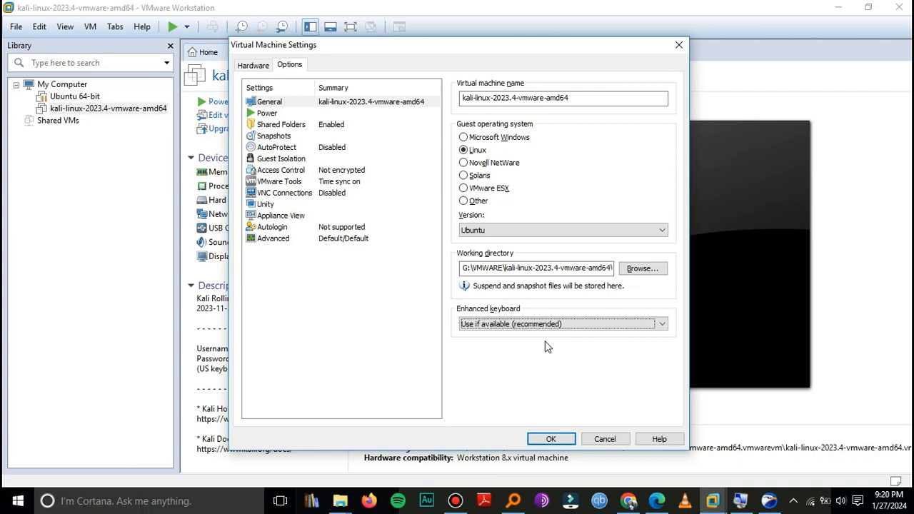
{"action": "left_click", "coordinate": [550, 438]}
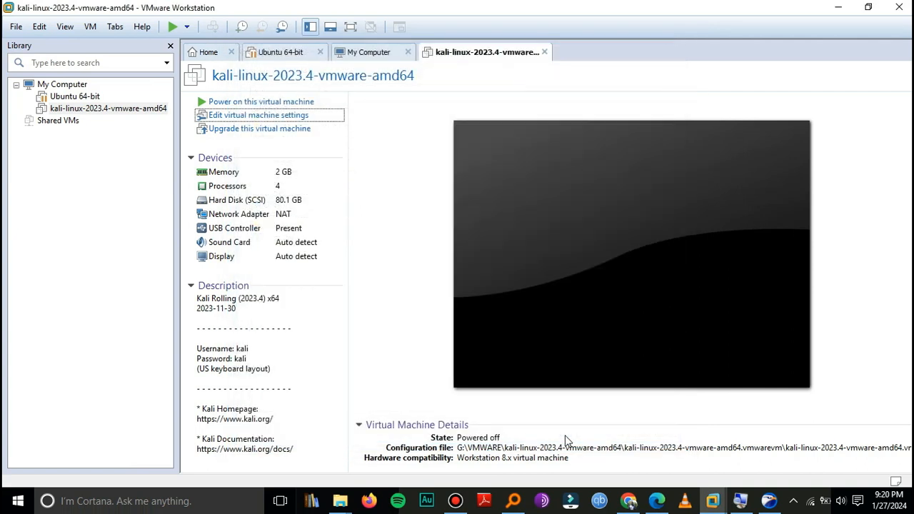
{"action": "mouse_move", "coordinate": [261, 102]}
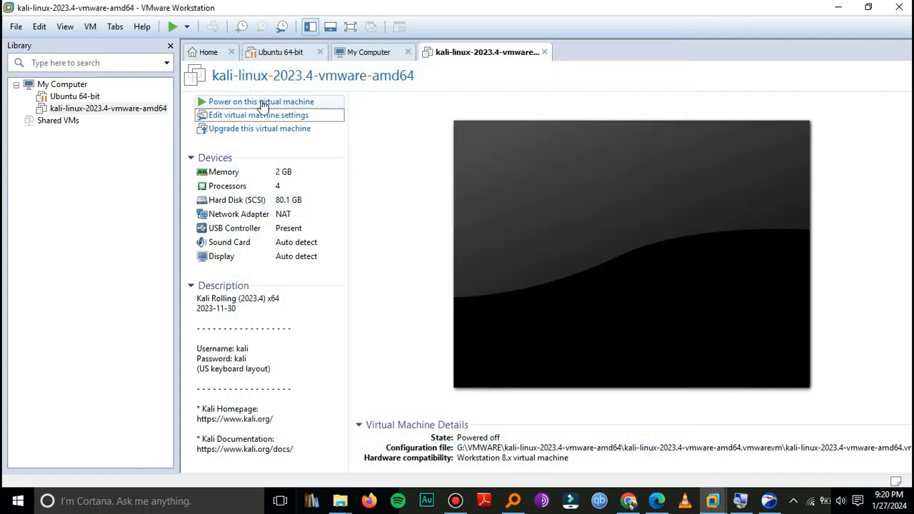
Power on the Kali VM and dismiss the Removable Devices notice
{"action": "left_click", "coordinate": [260, 102]}
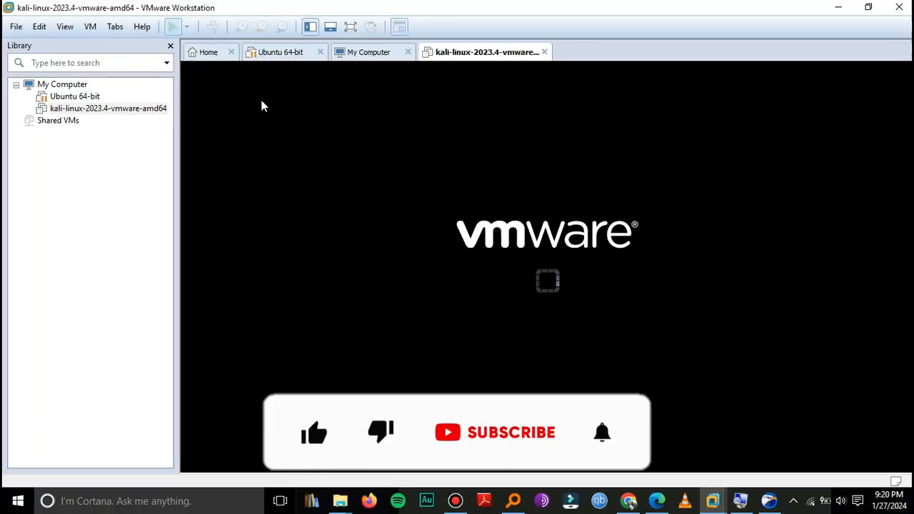
{"action": "left_click", "coordinate": [173, 26]}
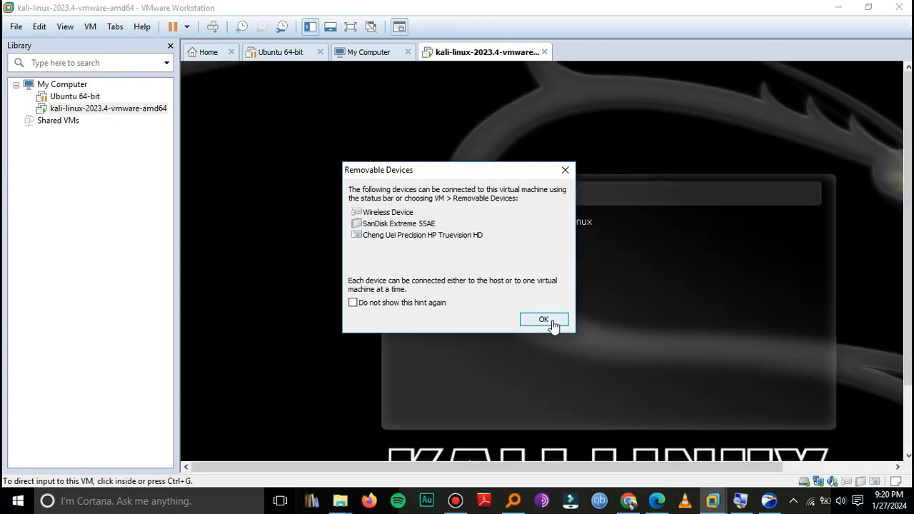
{"action": "left_click", "coordinate": [544, 320]}
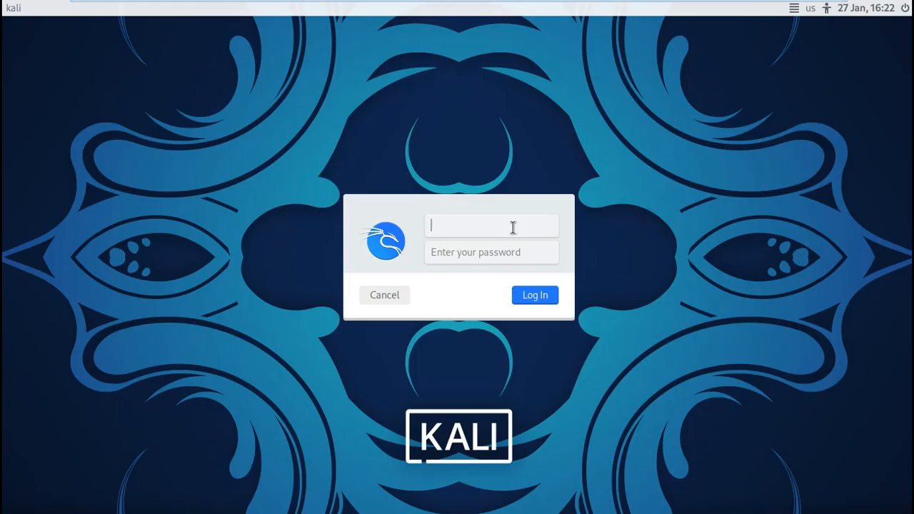
Log in at the Kali login screen and open the applications menu
{"action": "left_click", "coordinate": [534, 295]}
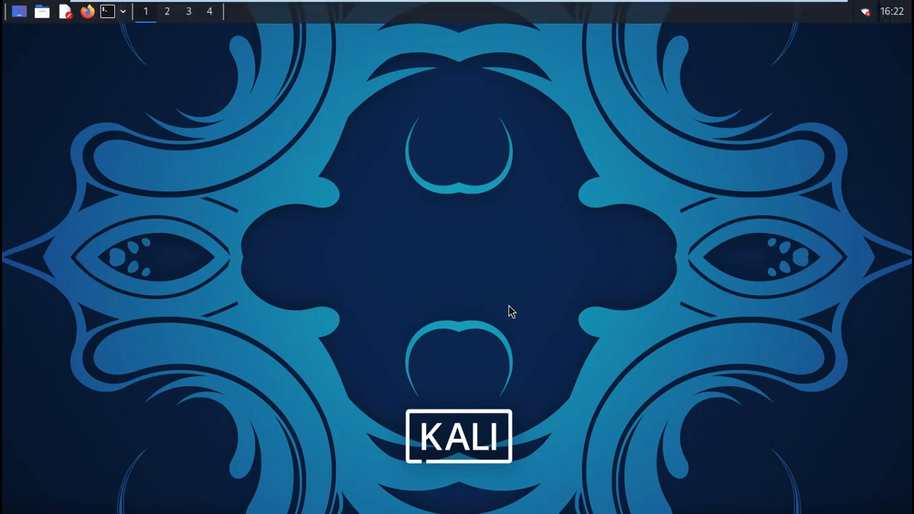
{"action": "left_click", "coordinate": [11, 11]}
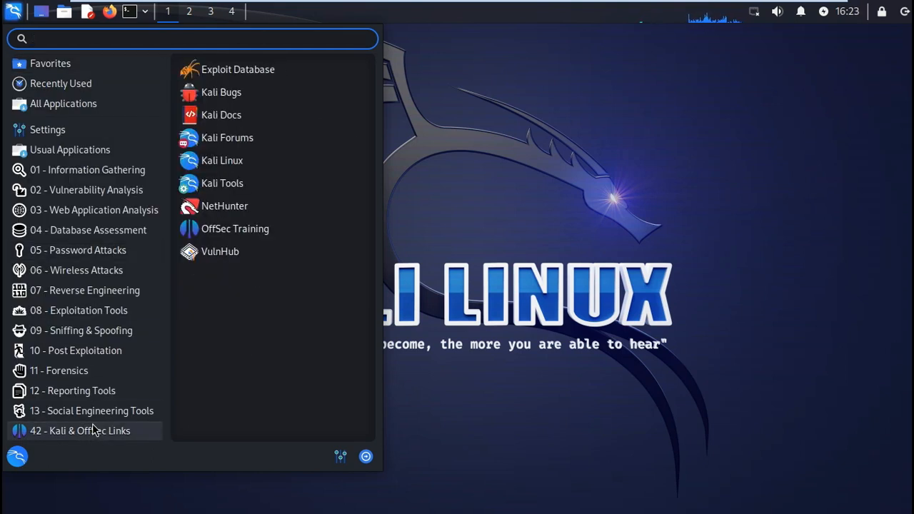
{"action": "mouse_move", "coordinate": [220, 299]}
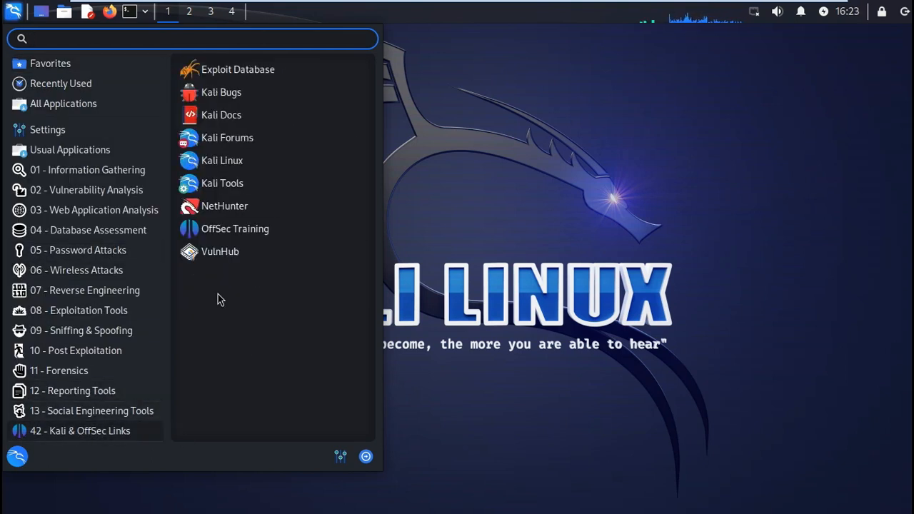